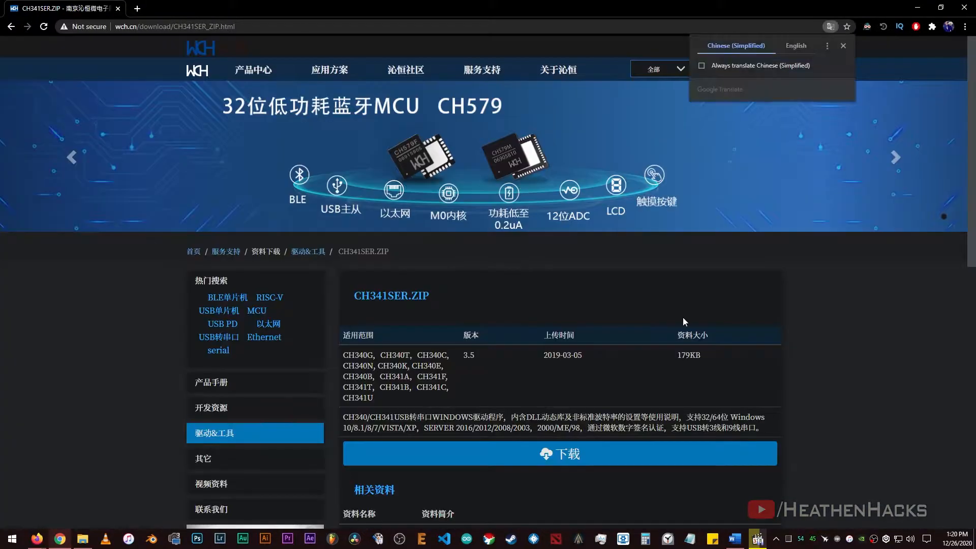
Highlight the Velostat pressure-sensitivity sentence, then minimize Chrome to the desktop
click(794, 45)
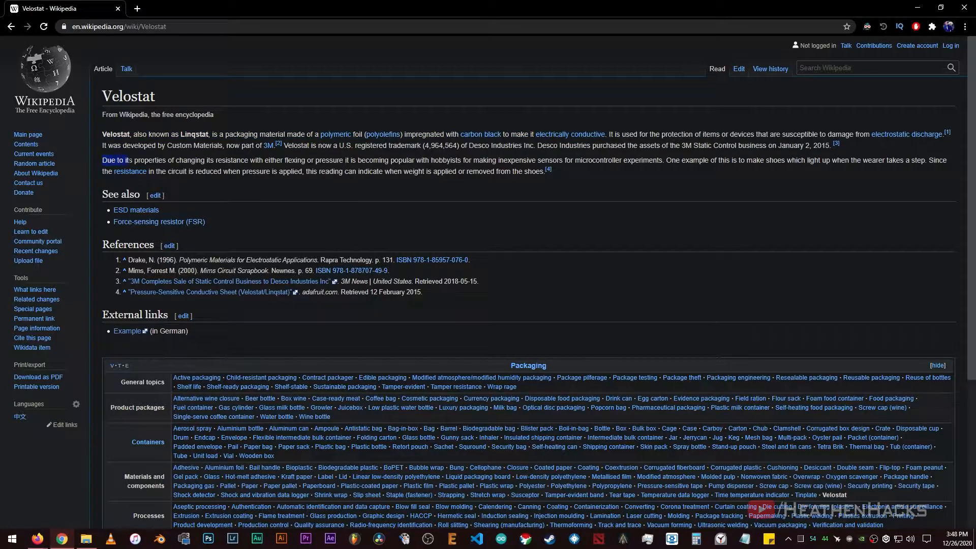
drag(102, 160, 245, 160)
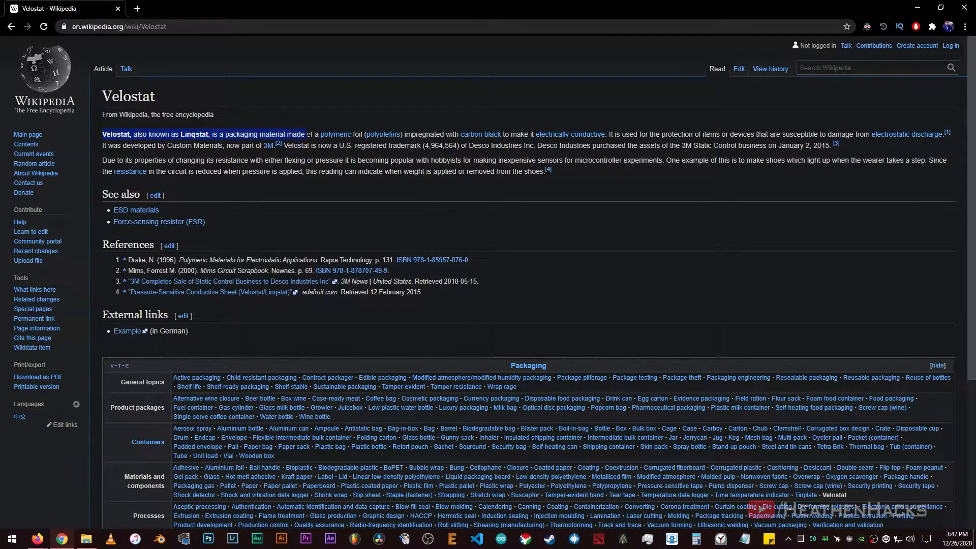
mouse_move(382, 134)
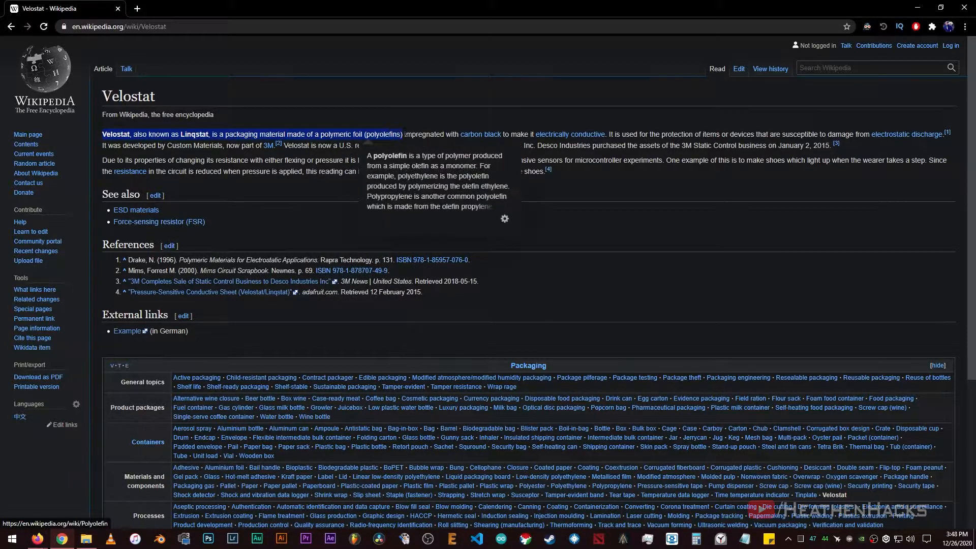
mouse_move(480, 133)
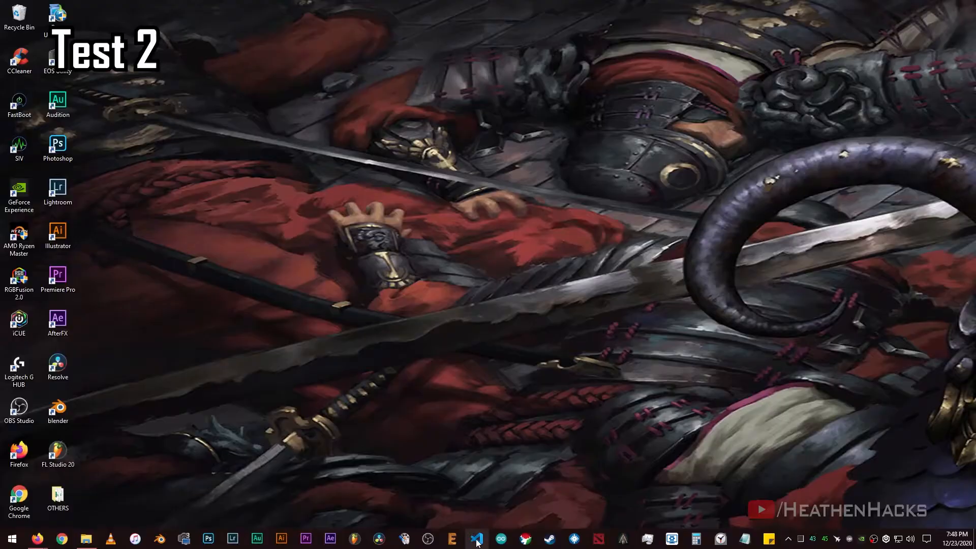
Switch to VS Code and mark the Serial.println line printing the Velostat reading
click(476, 538)
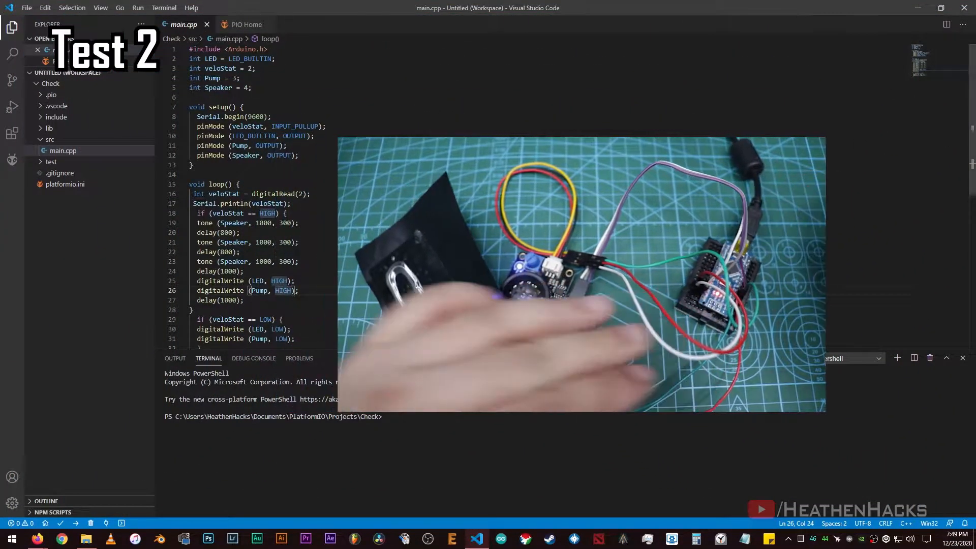
click(245, 25)
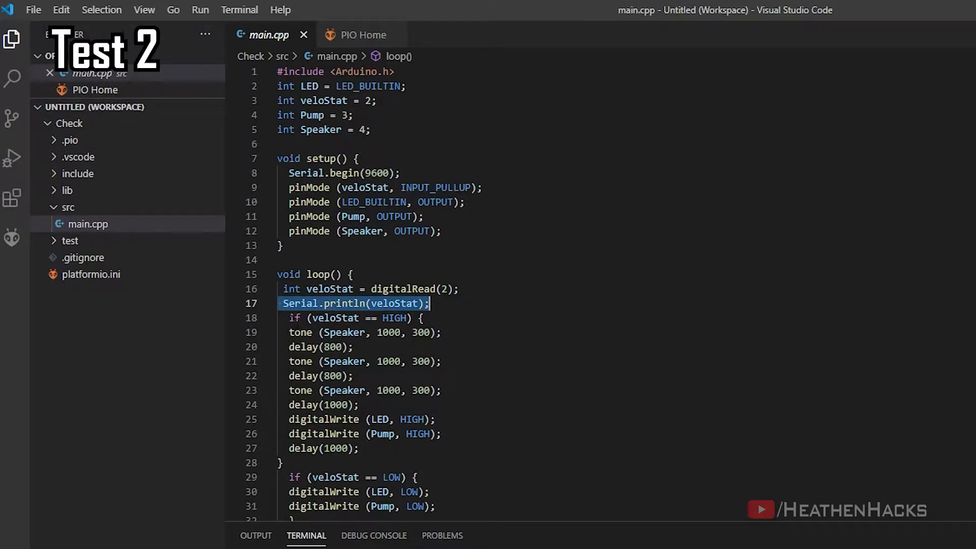
click(354, 317)
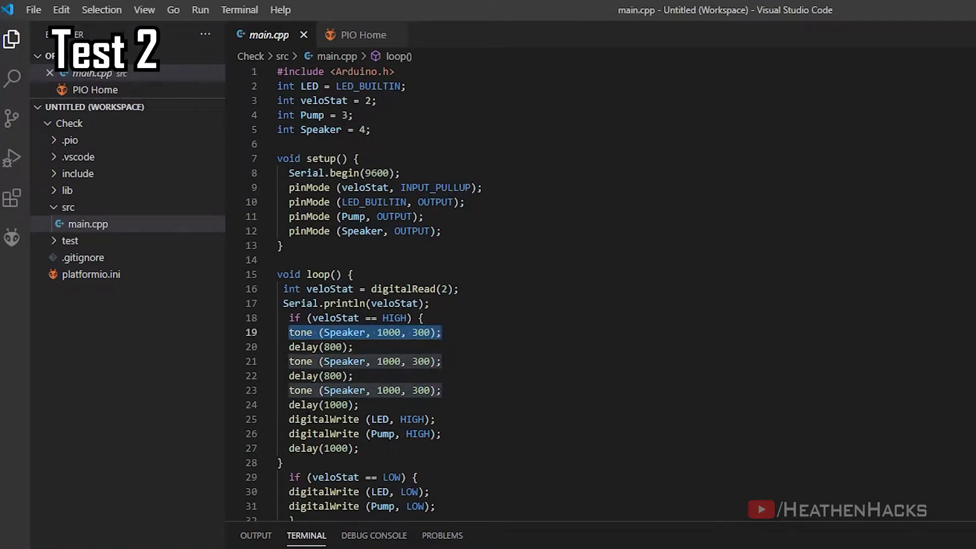
click(311, 346)
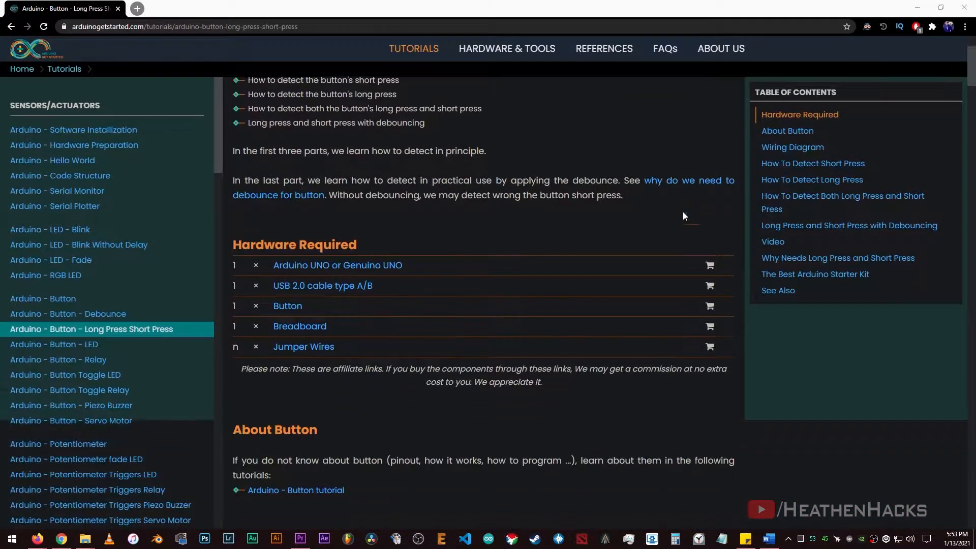
Scroll the long-press/short-press tutorial down to its code example
scroll(down, 3)
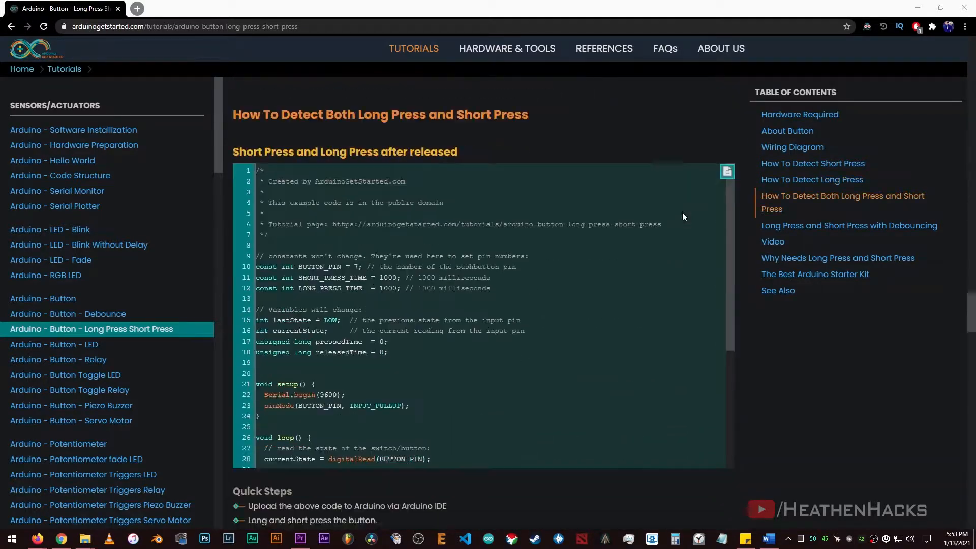
scroll(down, 3)
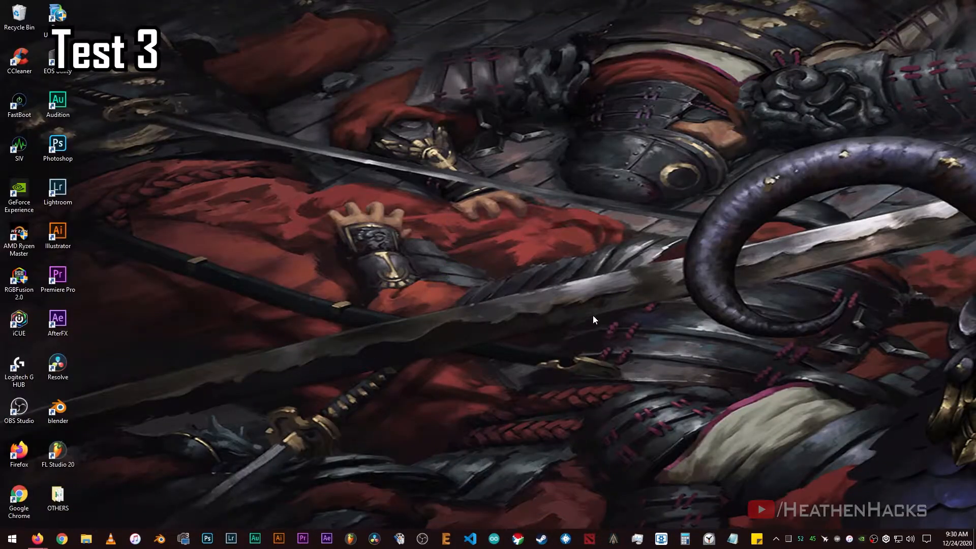
mouse_move(485, 452)
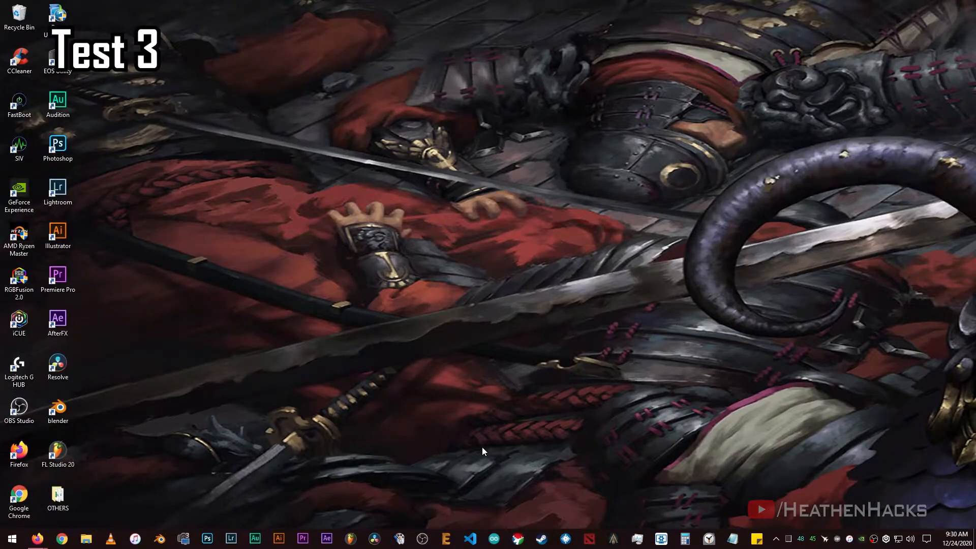
Bring VS Code forward from the taskbar to show NewVeloTest's main.cpp
click(444, 539)
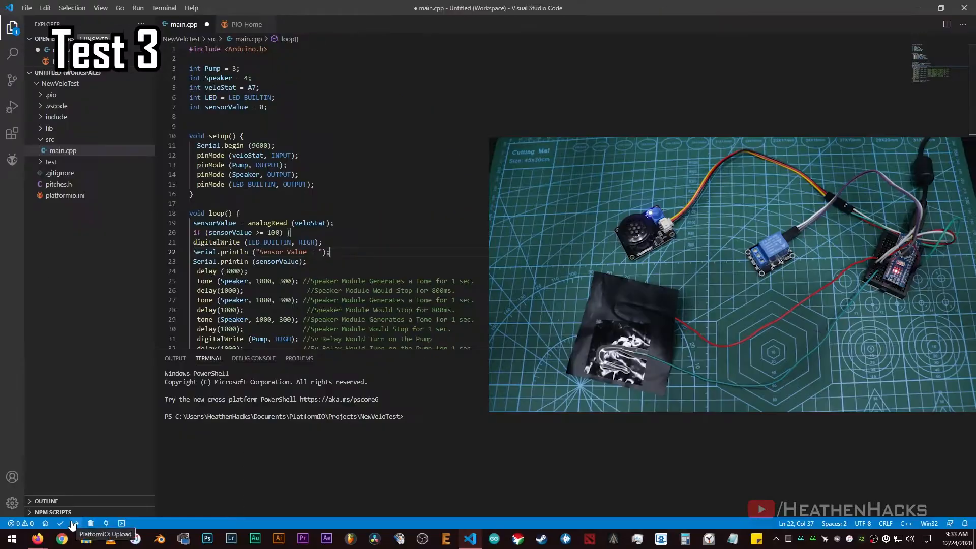
Upload the NewVeloTest sketch and open the downloaded Velostat presentation
click(72, 523)
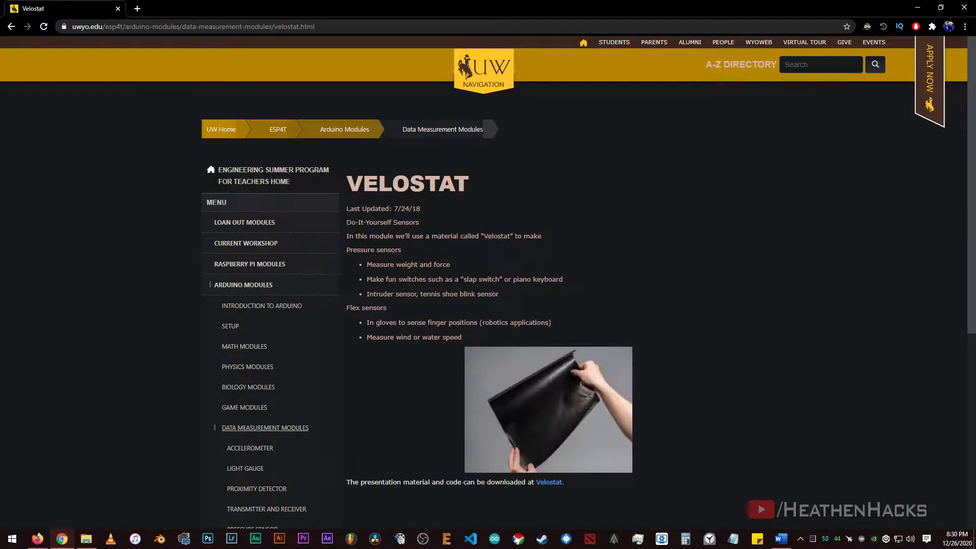
click(758, 538)
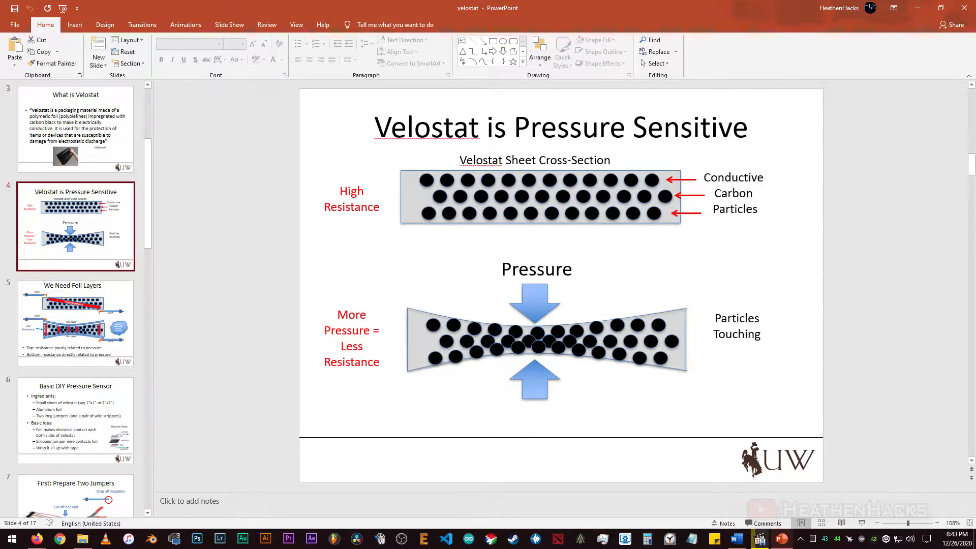
Open testest/src/main.cpp, which reads A0 and prints the sensor value
click(75, 322)
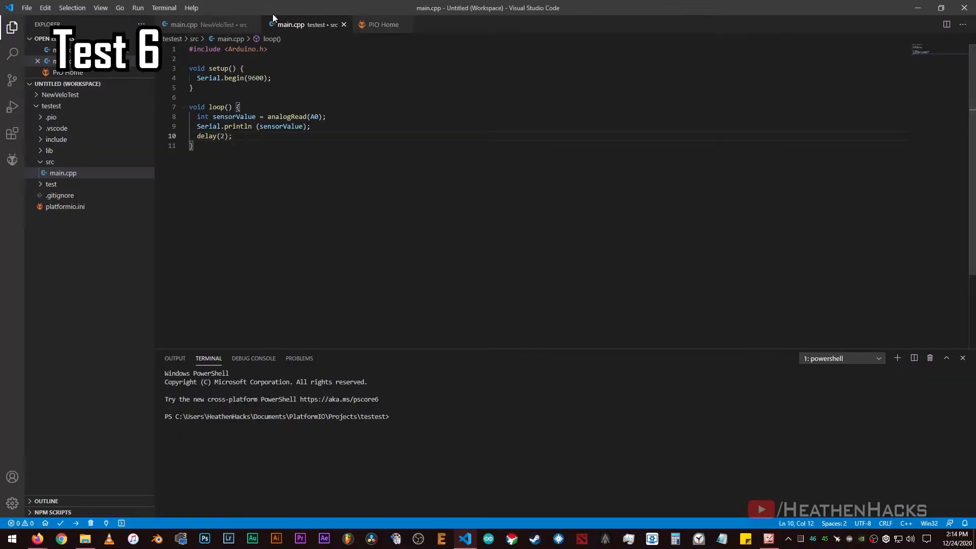
Launch Arduino IDE 1.8.13 with a blank Nano sketch on COM10
click(382, 25)
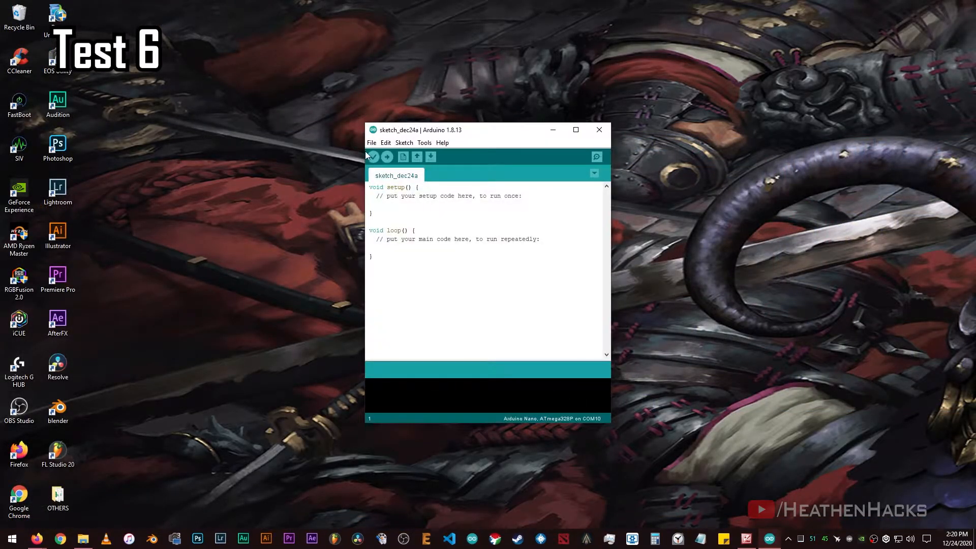
Add veloStat, Pump and Speaker pins plus a sensorValue < 200 beep-and-pump block
right_click(408, 261)
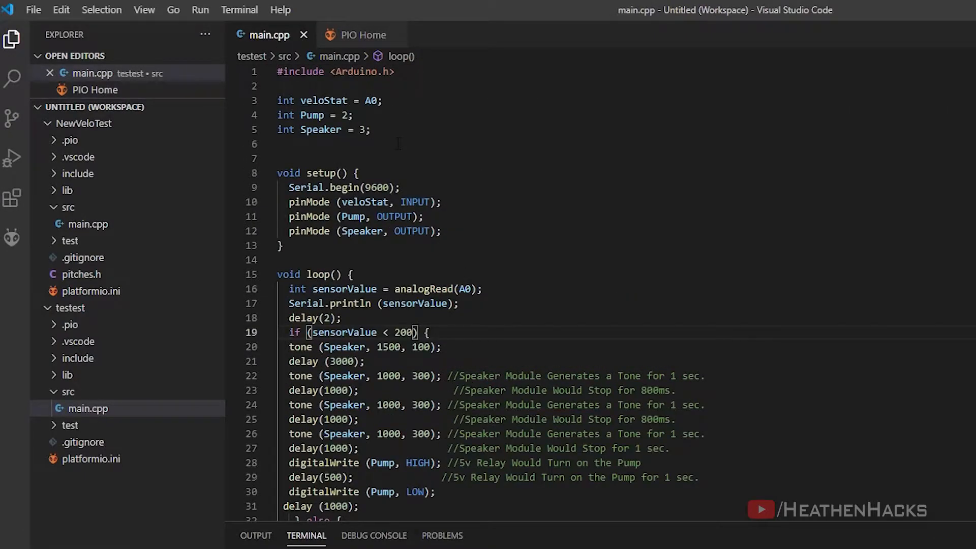
double_click(324, 100)
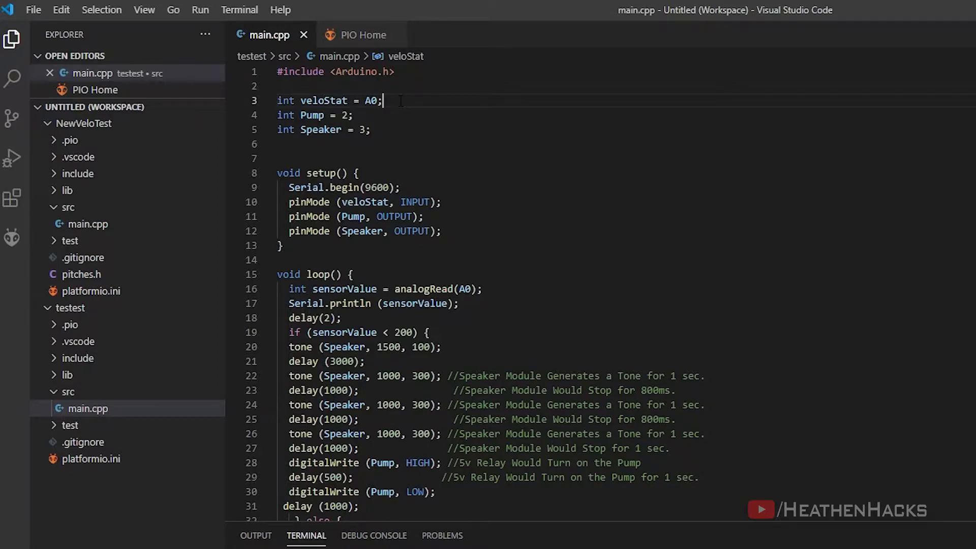
click(352, 114)
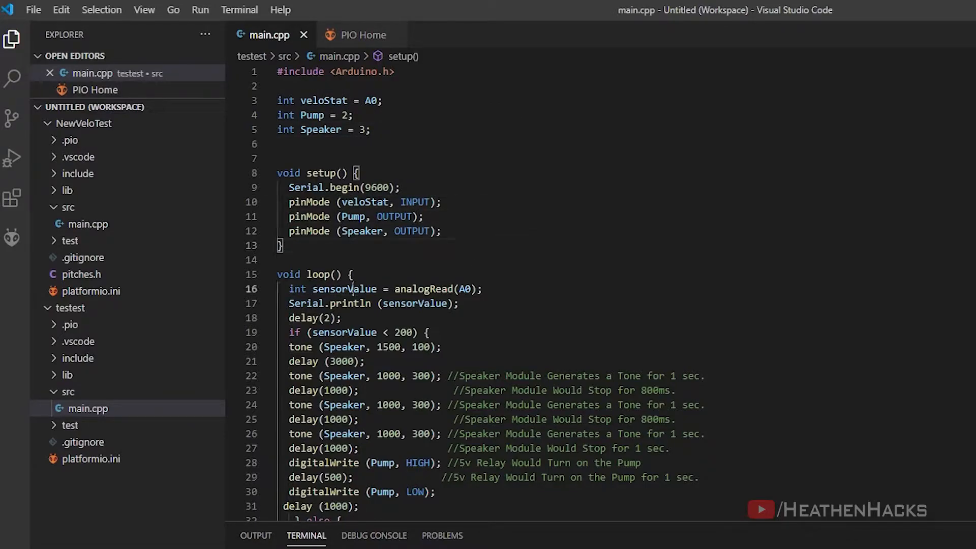
double_click(343, 289)
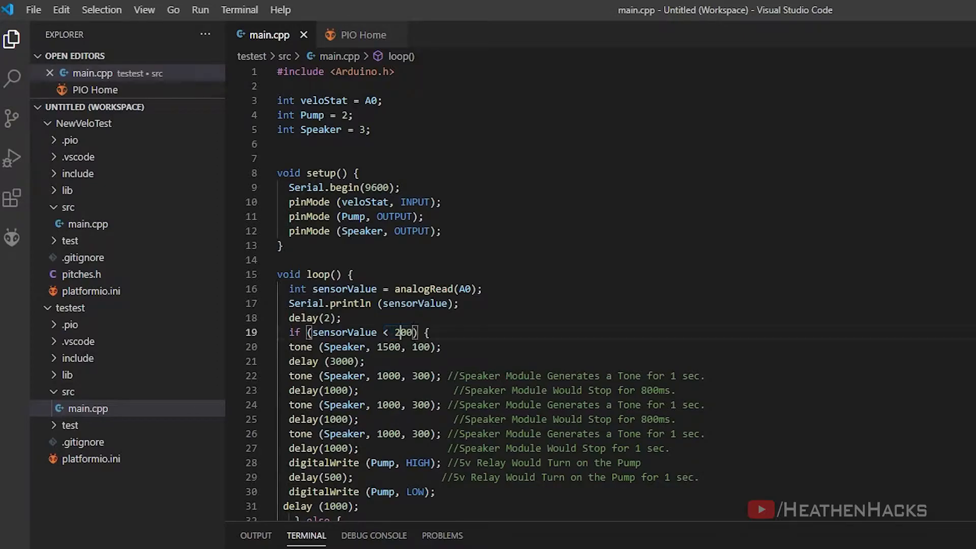
Select text on the 'Arduino - Button - Long Press Short Press' tutorial and scroll down
drag(288, 375, 429, 419)
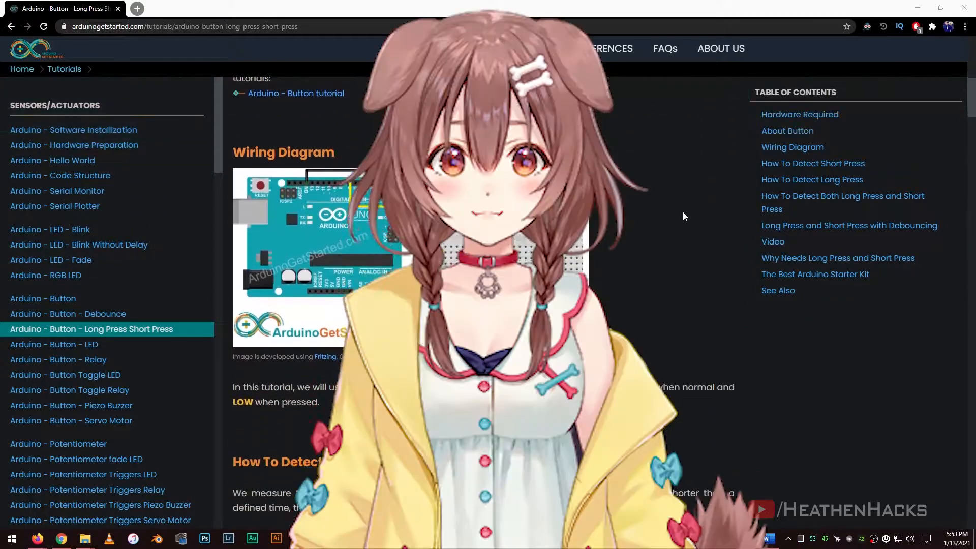
scroll(down, 3)
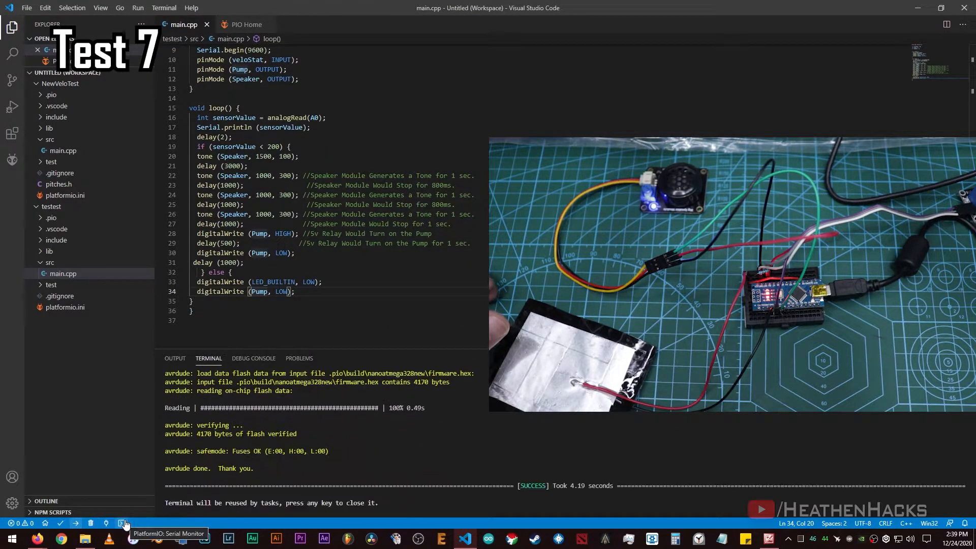
Upload the updated dispenser code to the Arduino Nano and open the Serial Monitor
click(125, 522)
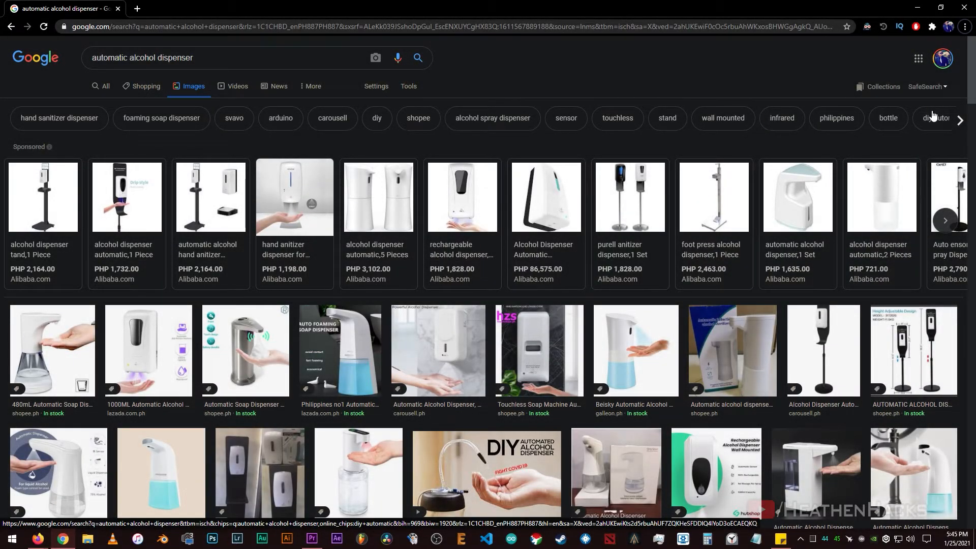
Browse further down the 'automatic alcohol dispenser' image results, past the sponsored listings
scroll(down, 3)
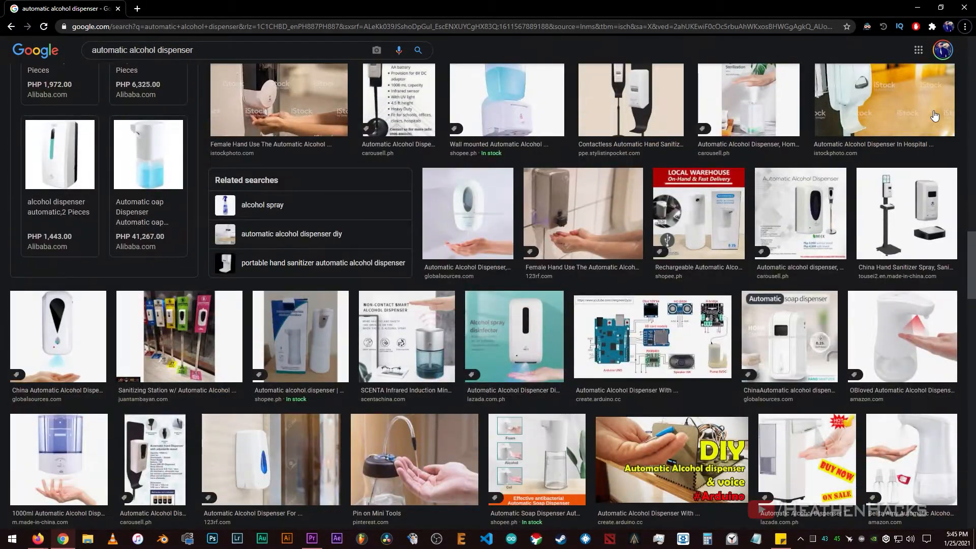
scroll(down, 3)
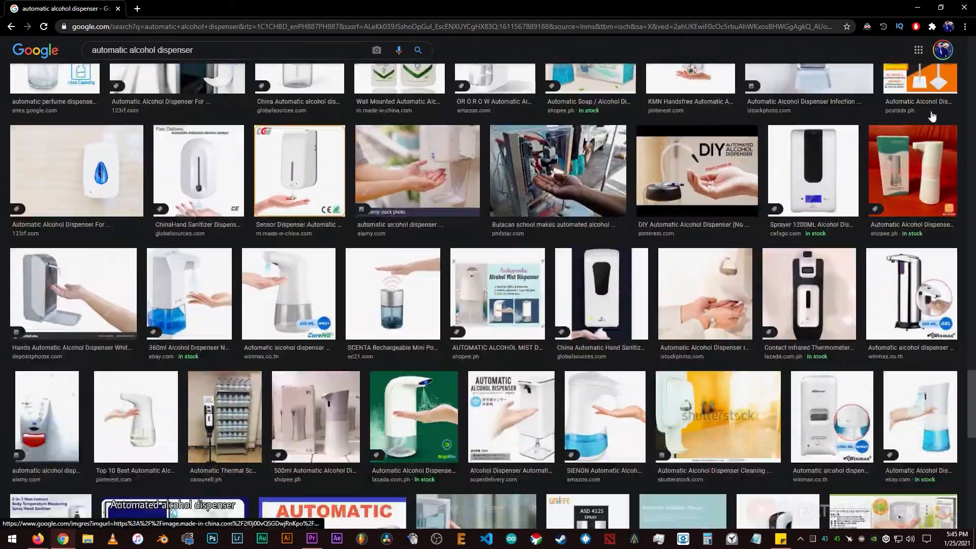
scroll(down, 3)
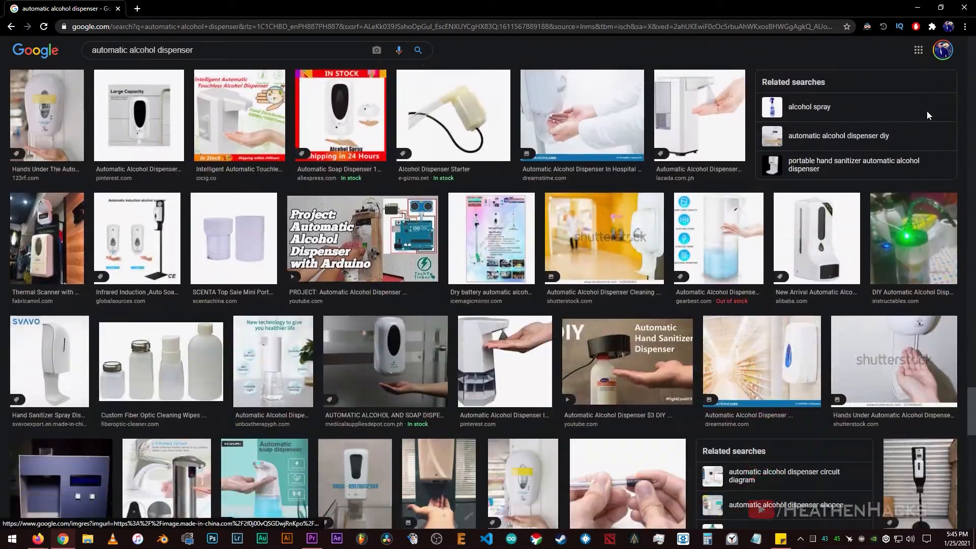
scroll(down, 3)
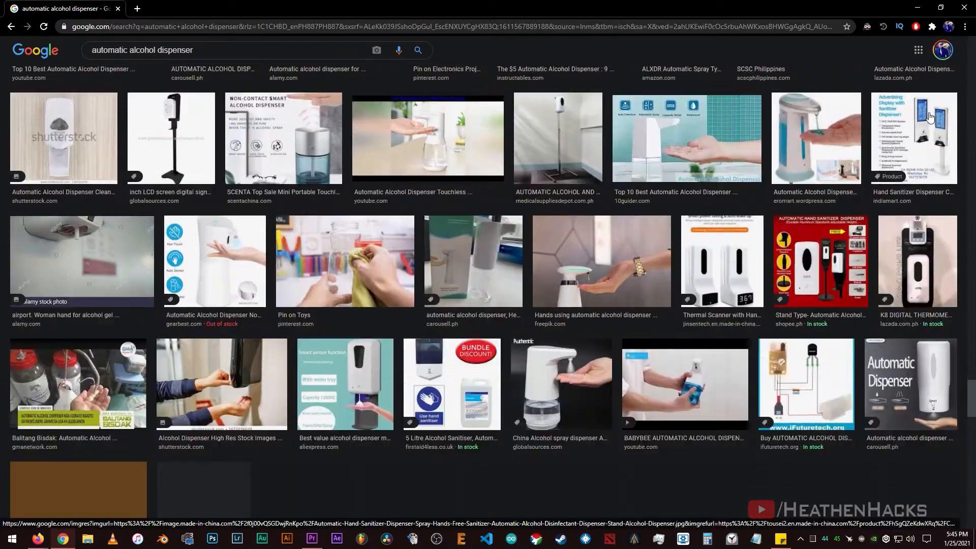
scroll(down, 3)
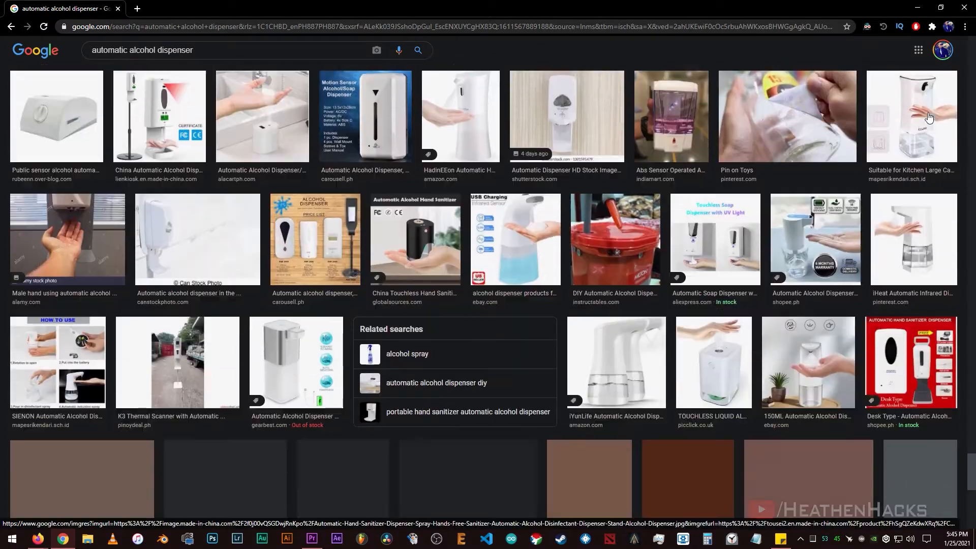
scroll(down, 3)
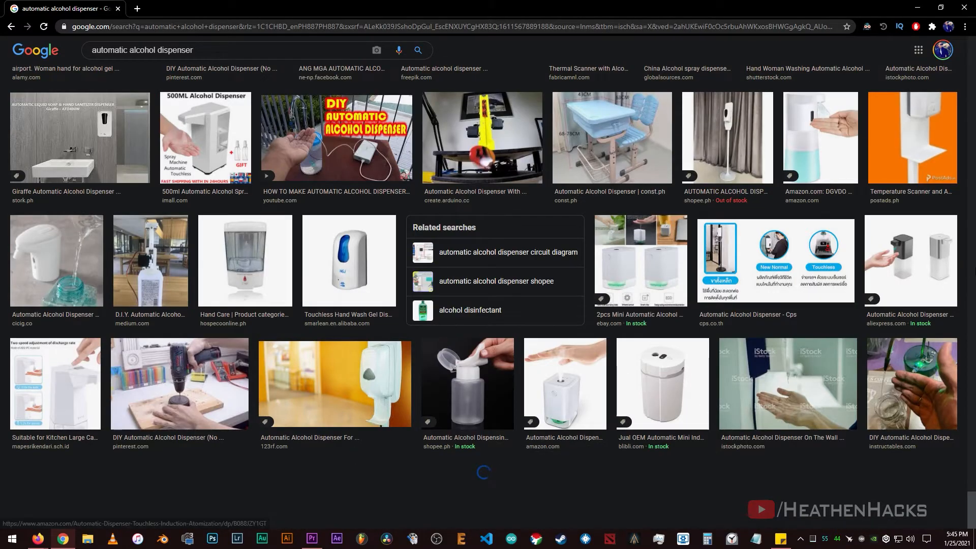
scroll(down, 3)
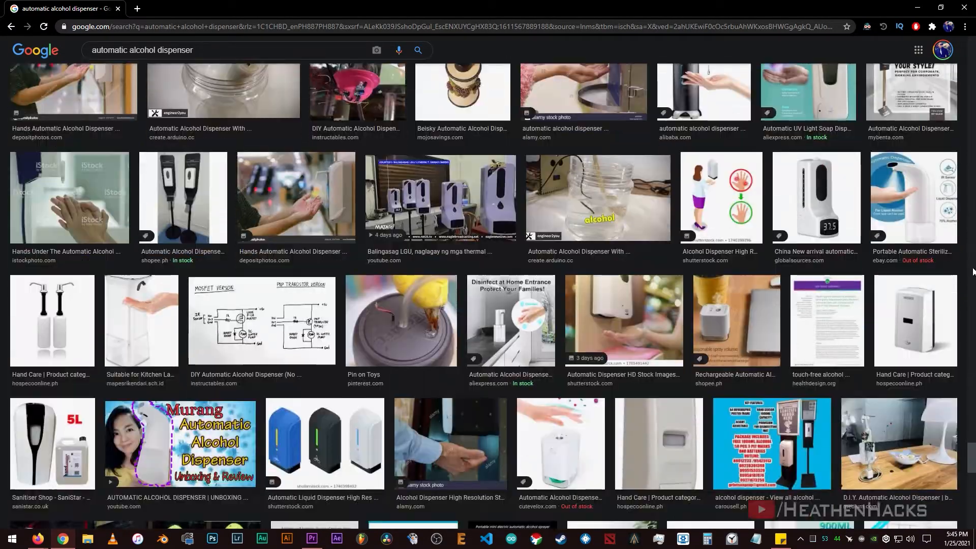